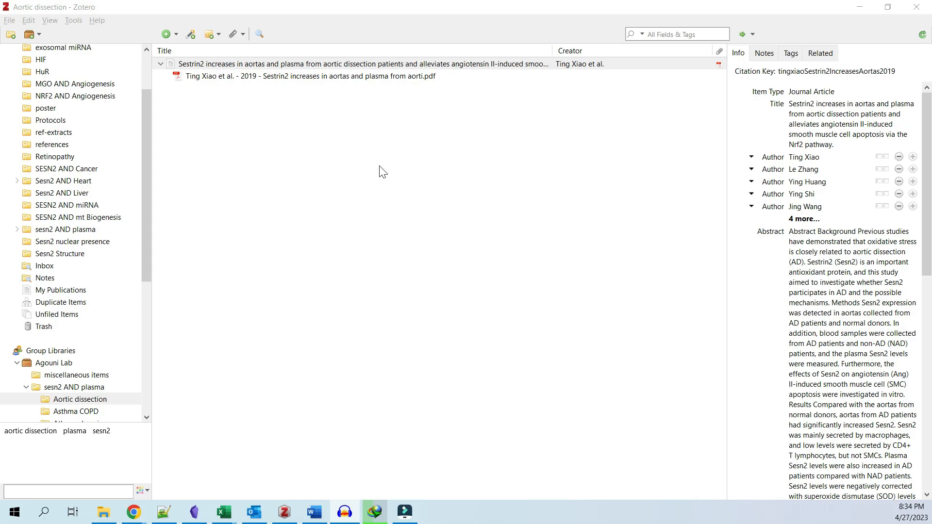
mouse_move(338, 185)
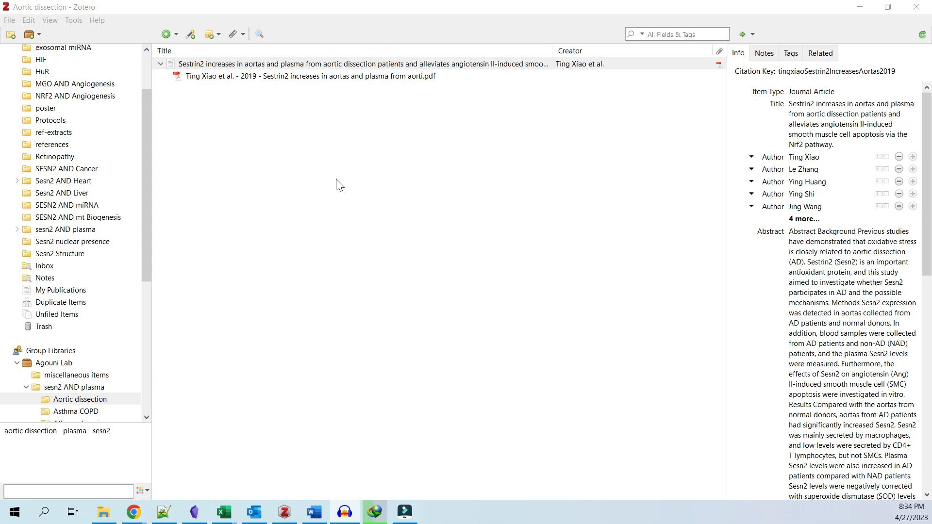
Open the Sestrin2 article's PDF in the reader and add highlight, note and Table 1 image annotations.
click(356, 64)
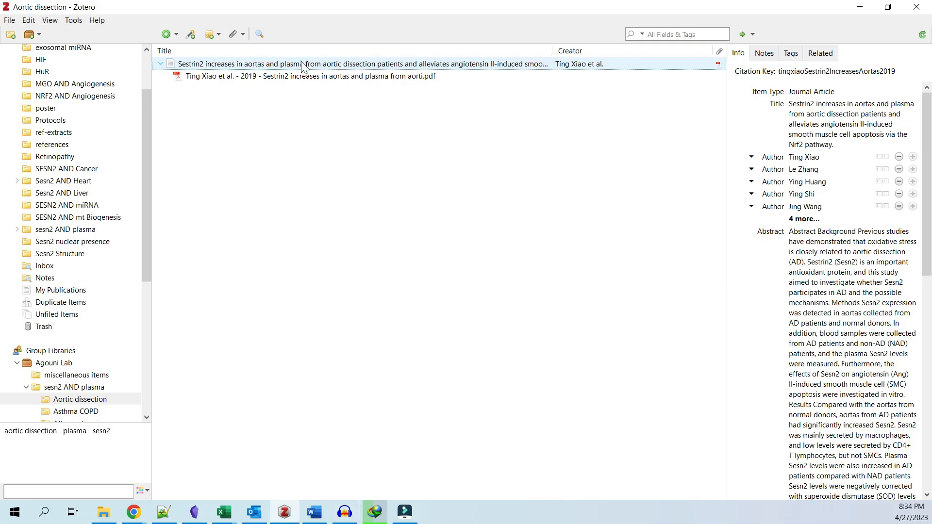
double_click(303, 64)
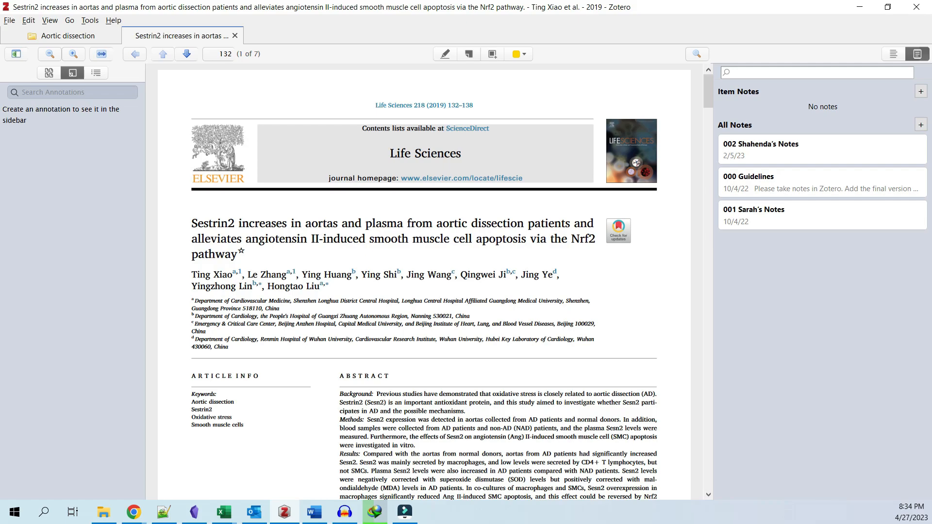
mouse_move(98, 139)
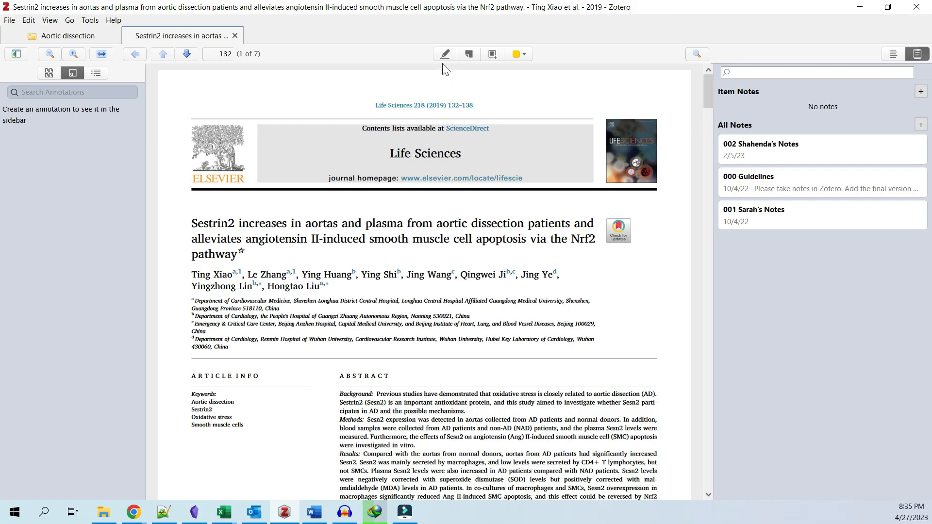
mouse_move(444, 54)
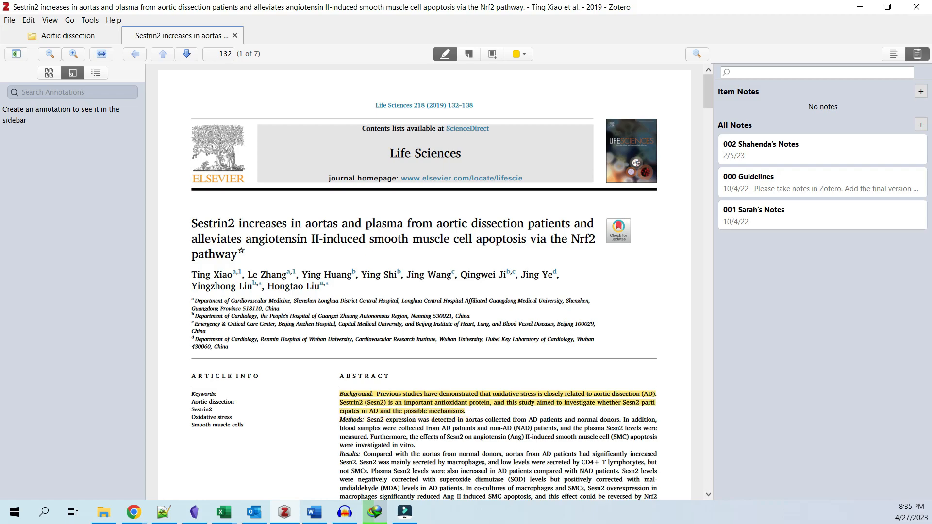
click(468, 55)
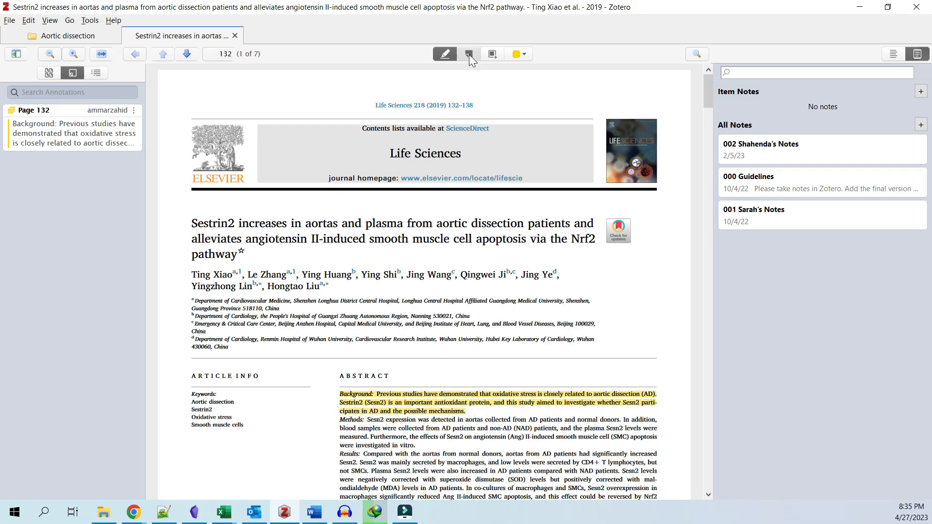
scroll(down, 3)
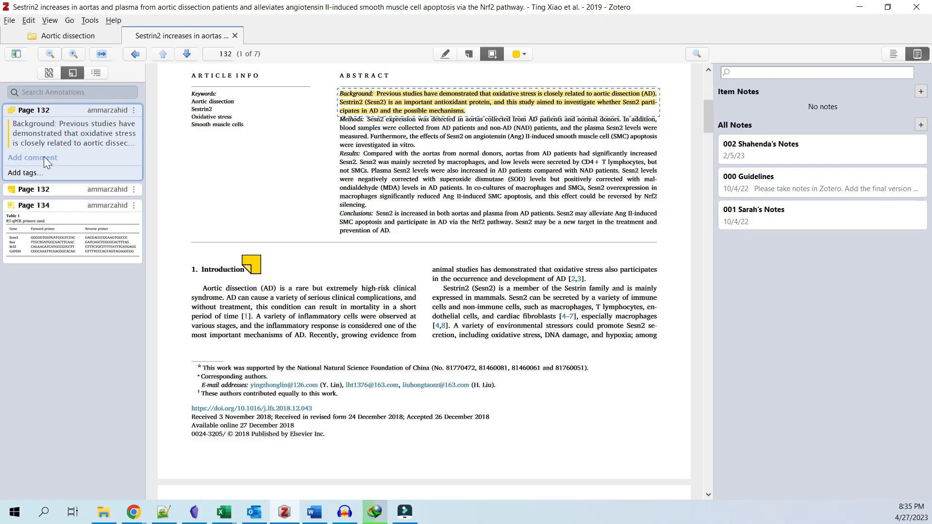
Create an item note titled 'Annotations' from the PDF's highlight, note and table-image annotations.
click(24, 173)
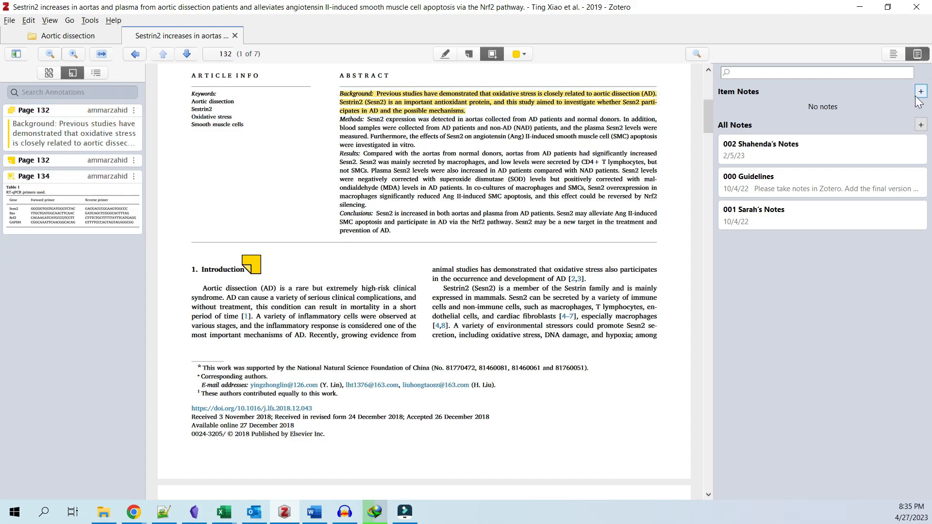
click(921, 91)
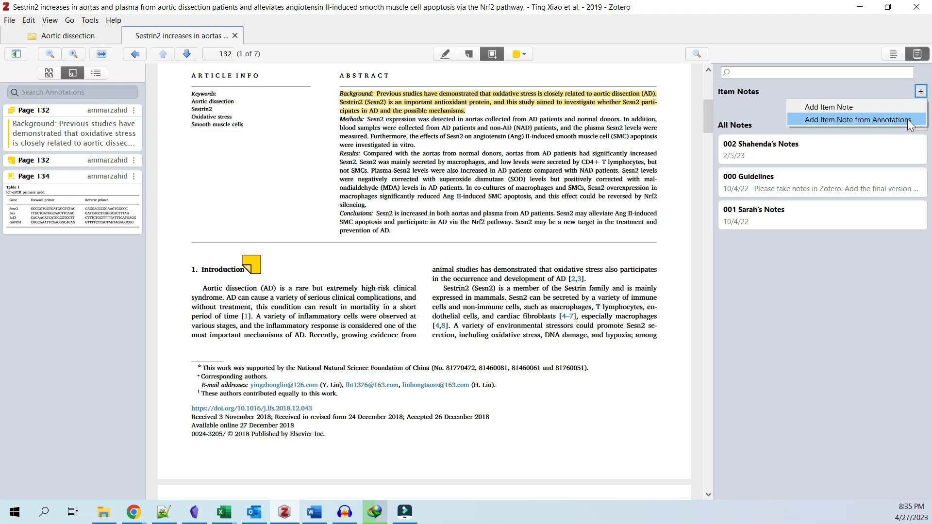
click(854, 120)
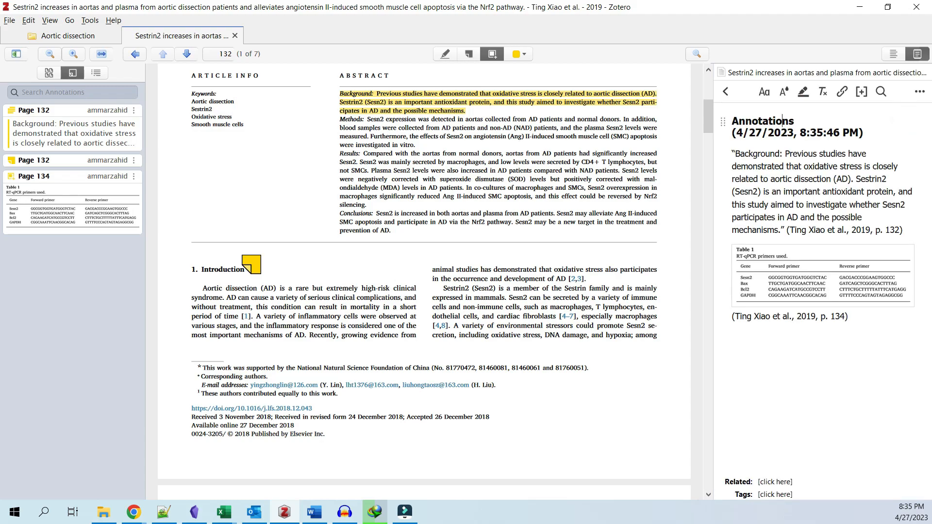
double_click(767, 121)
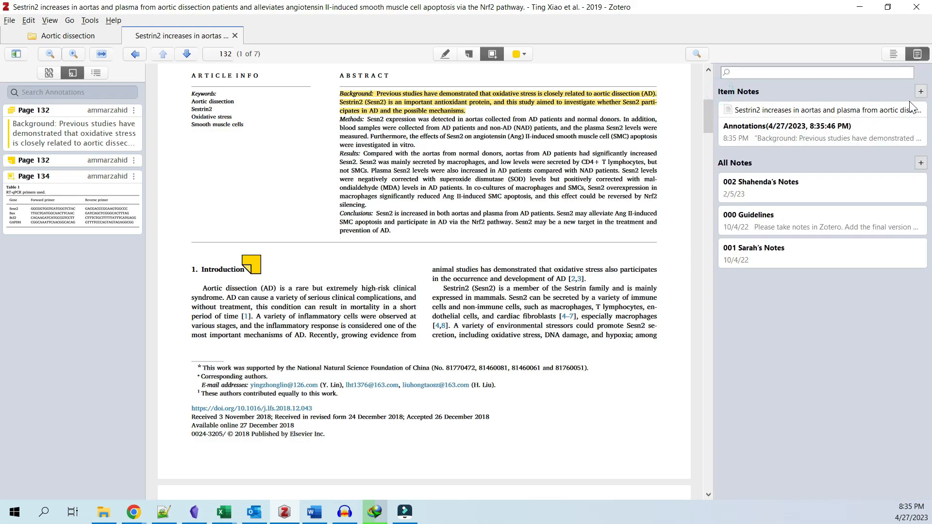
Return to the Aortic dissection library tab where the Annotations note sits under the article.
click(921, 91)
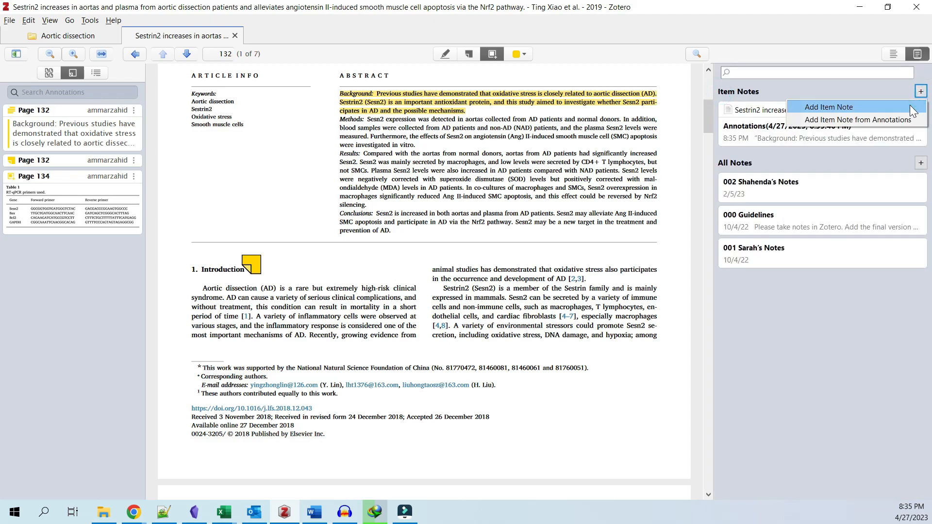
click(828, 107)
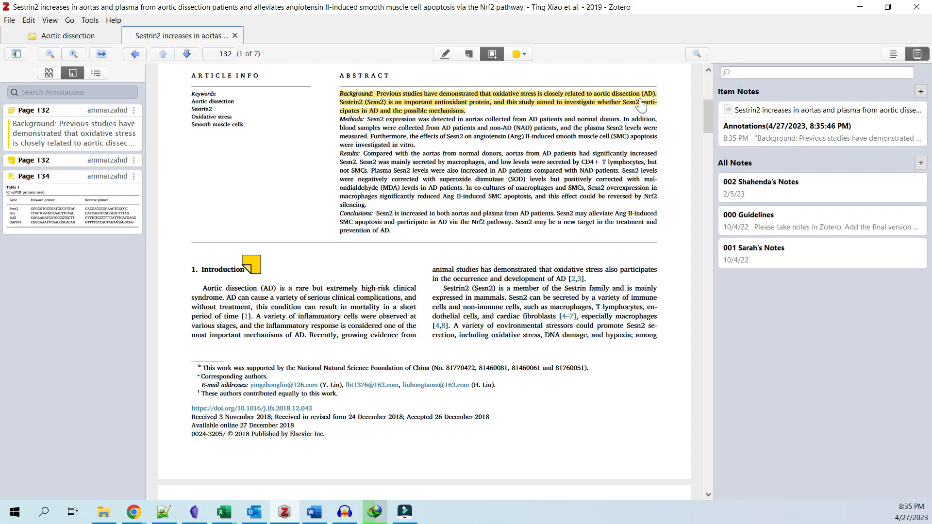
click(65, 36)
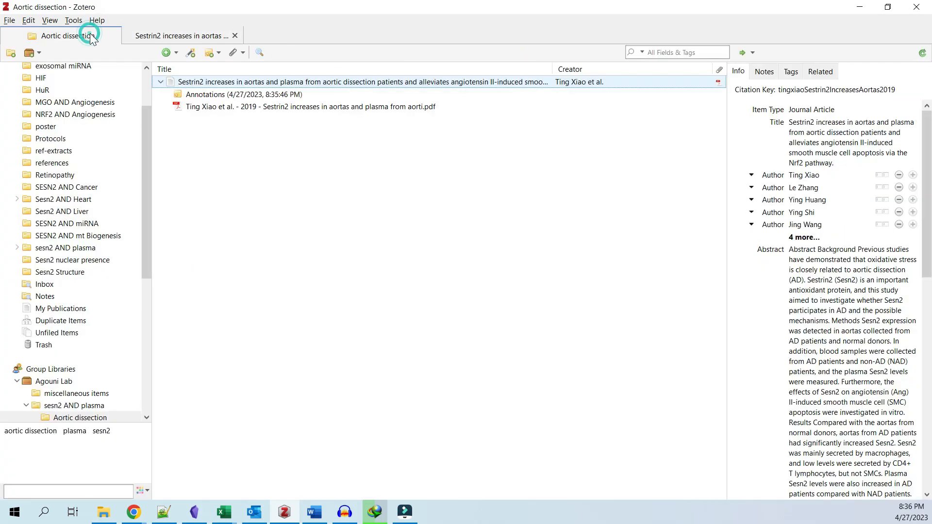
click(244, 94)
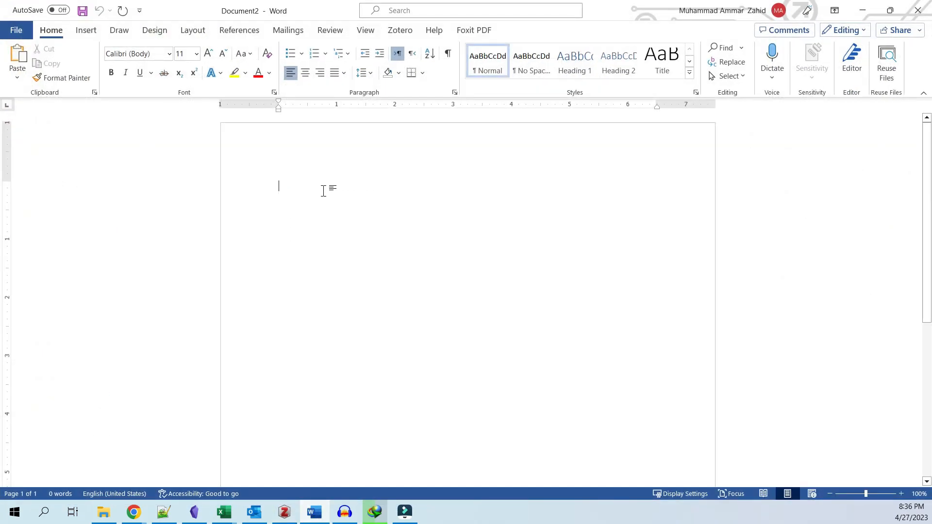
Insert the Zotero Annotations note with quote, Table 1 image and citations, using APA 7th style.
click(400, 31)
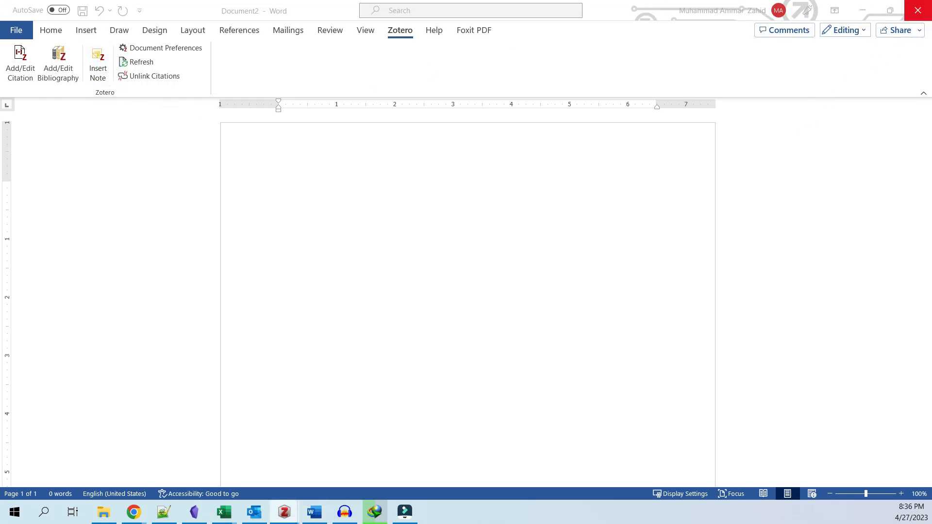
click(165, 48)
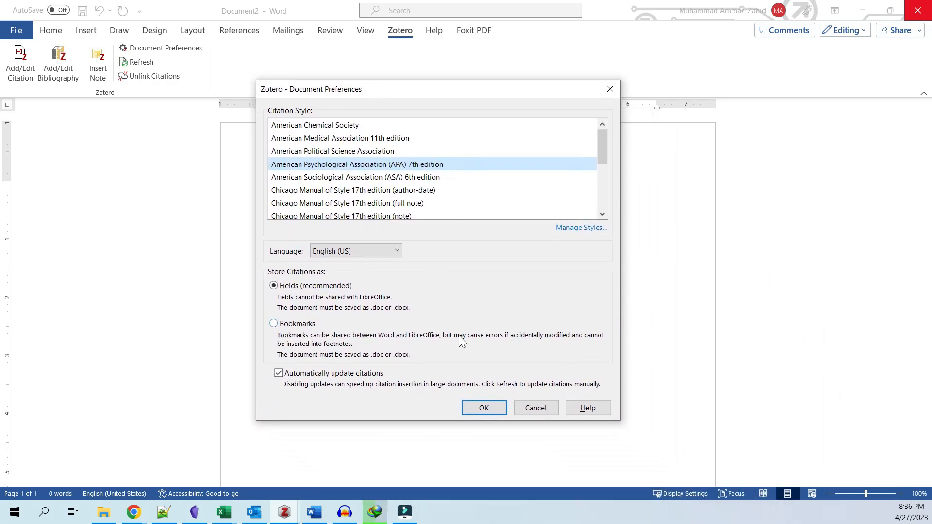
click(483, 408)
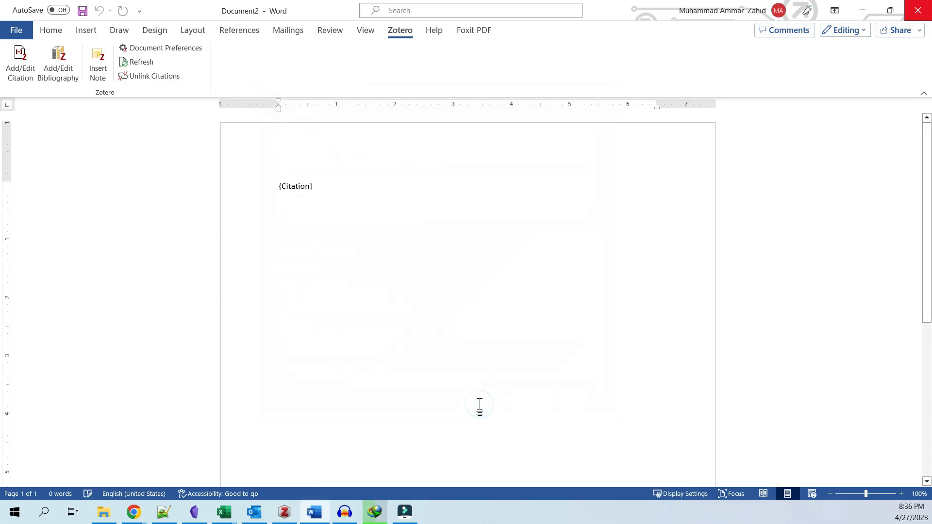
click(19, 62)
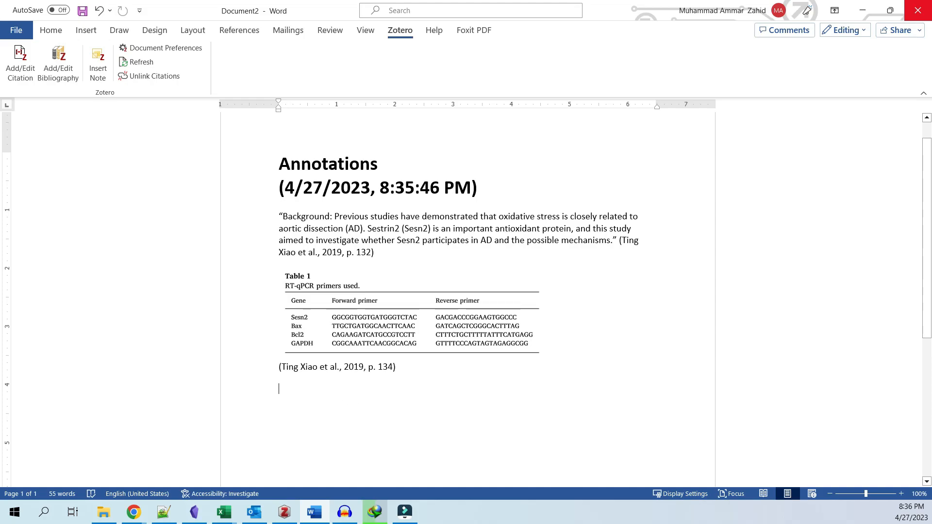
Add the APA bibliography entry for Xiao et al. 2019 Life Sciences below the inserted note.
click(57, 62)
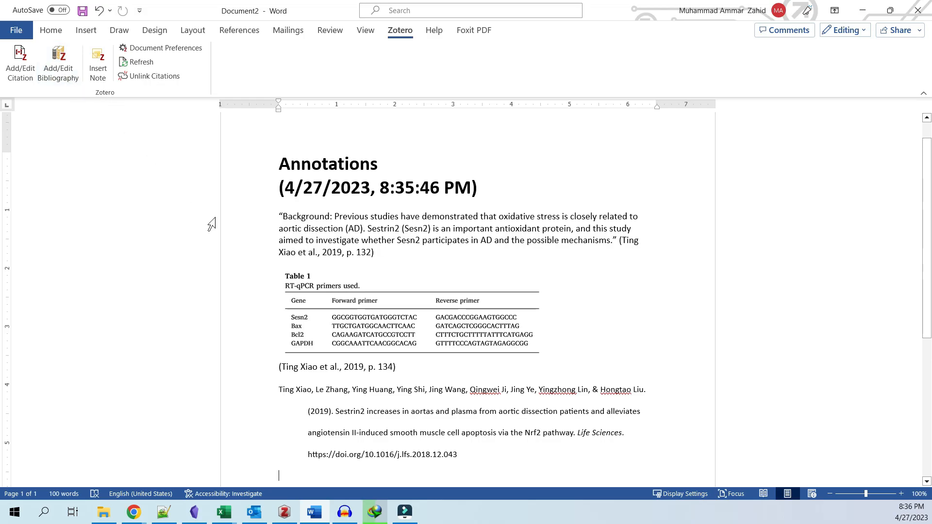
click(279, 389)
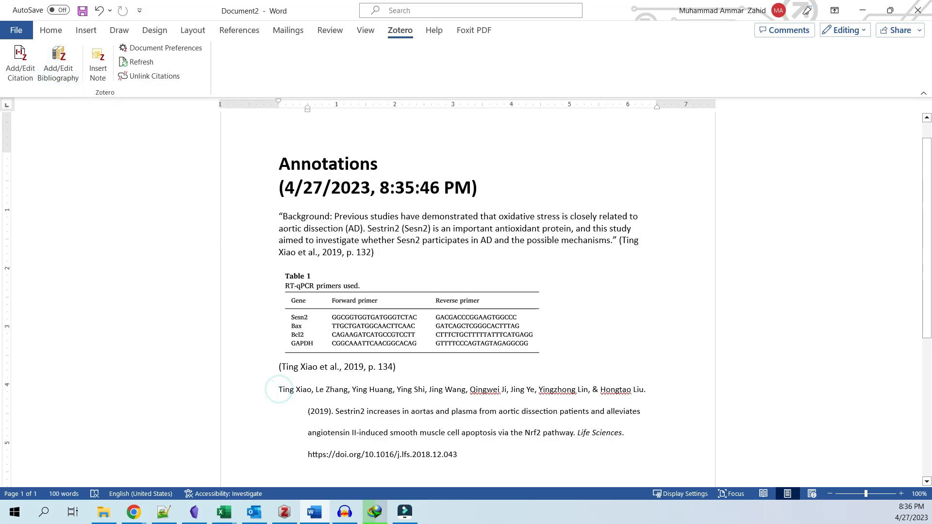
drag(279, 390, 457, 455)
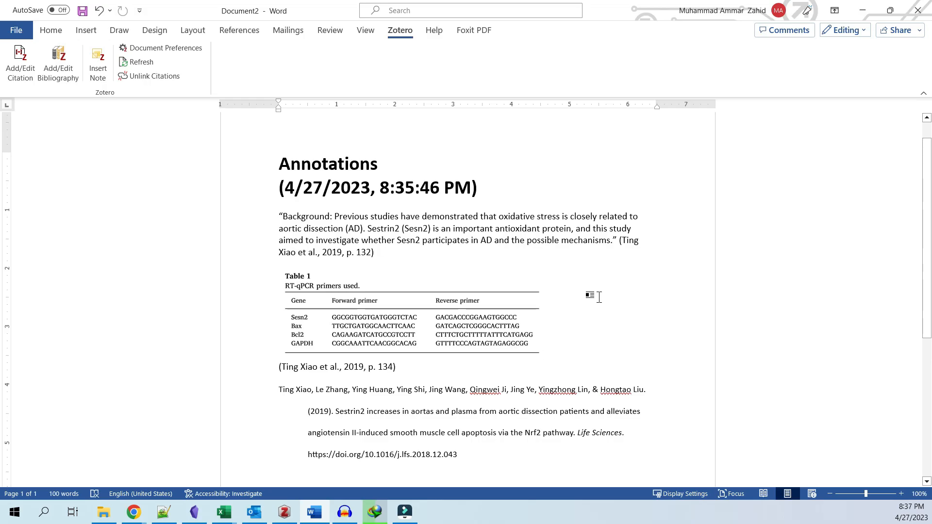
click(544, 356)
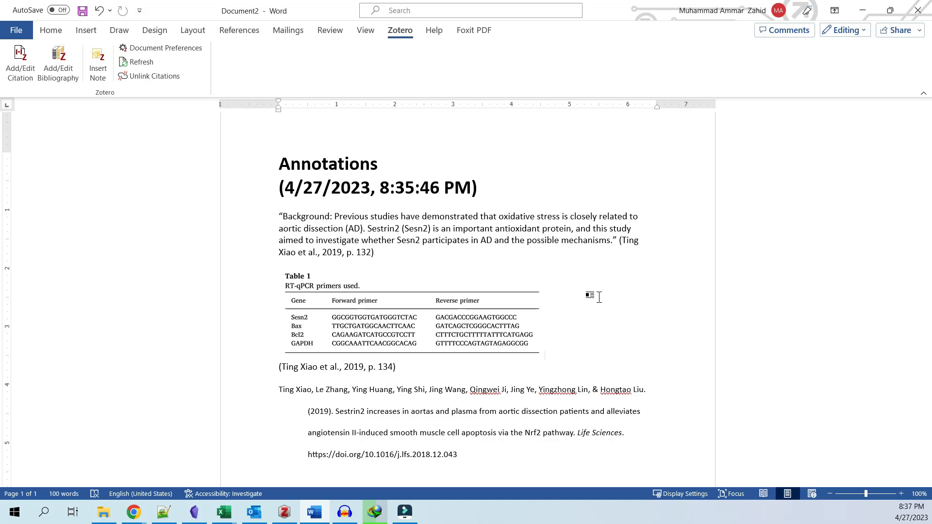
click(544, 355)
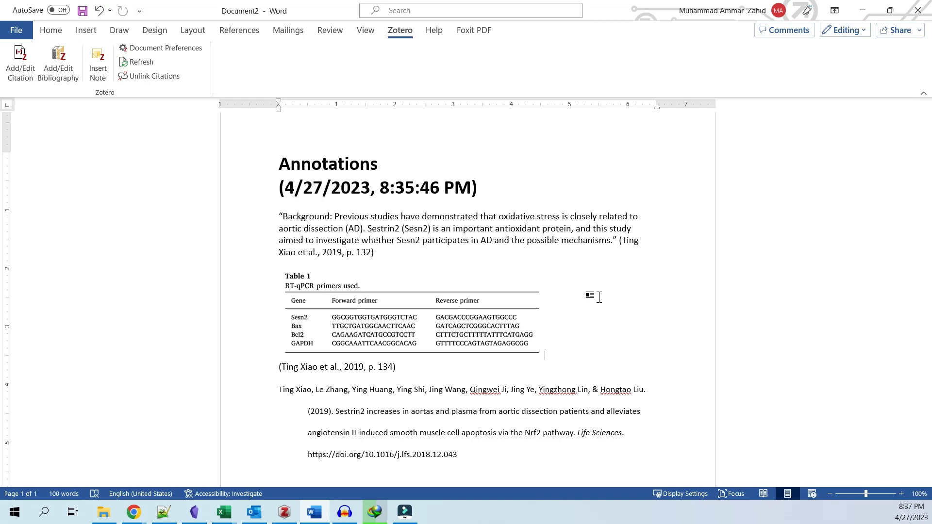